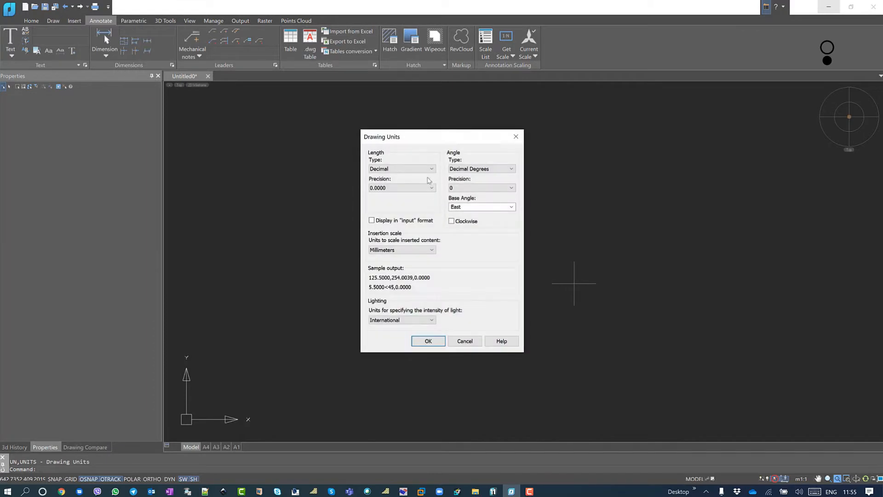
{"action": "mouse_move", "coordinate": [406, 147]}
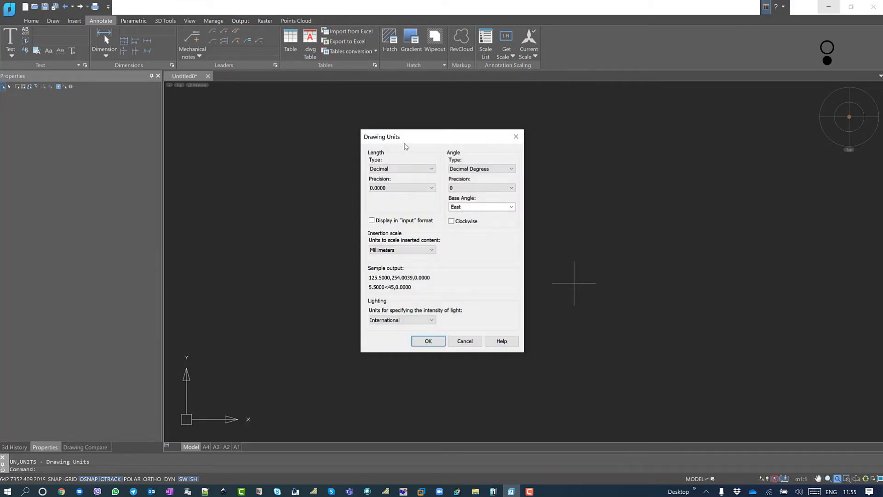
Set length type to Engineering with Inches insertion scale in the Drawing Units dialog and apply it
{"action": "left_click_drag", "start_coordinate": [381, 136], "coordinate": [477, 152]}
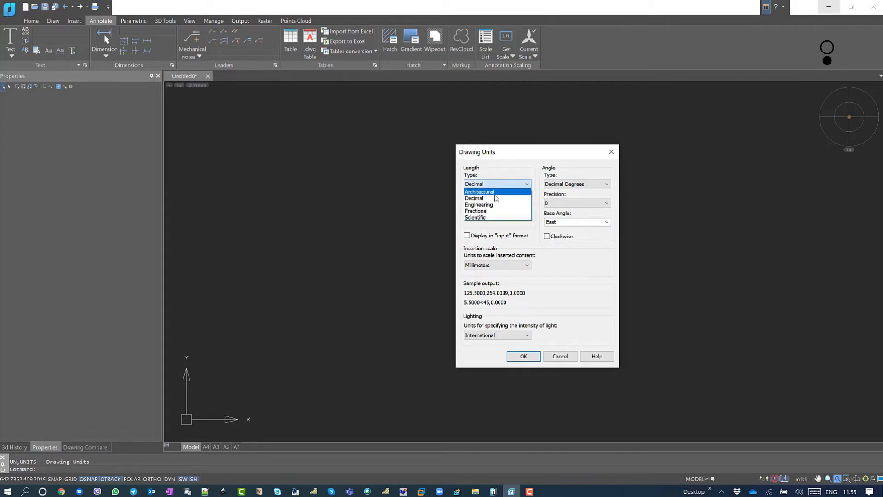
{"action": "left_click", "coordinate": [478, 205]}
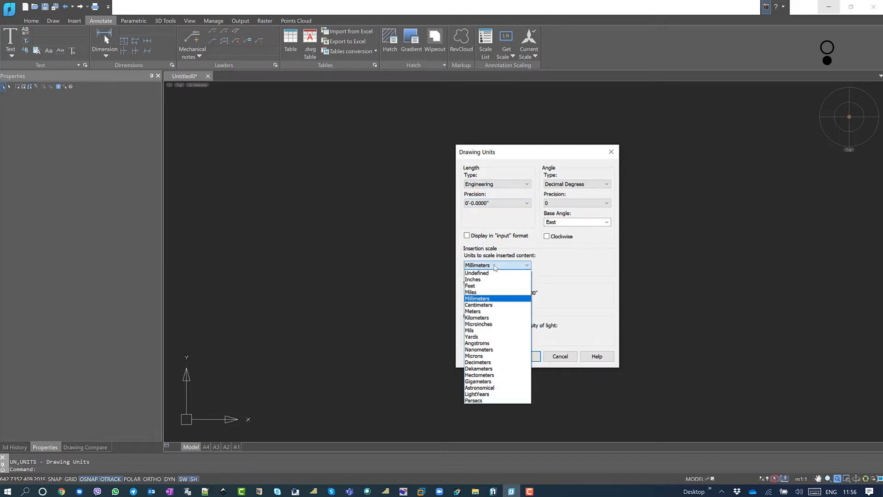
{"action": "left_click", "coordinate": [473, 280]}
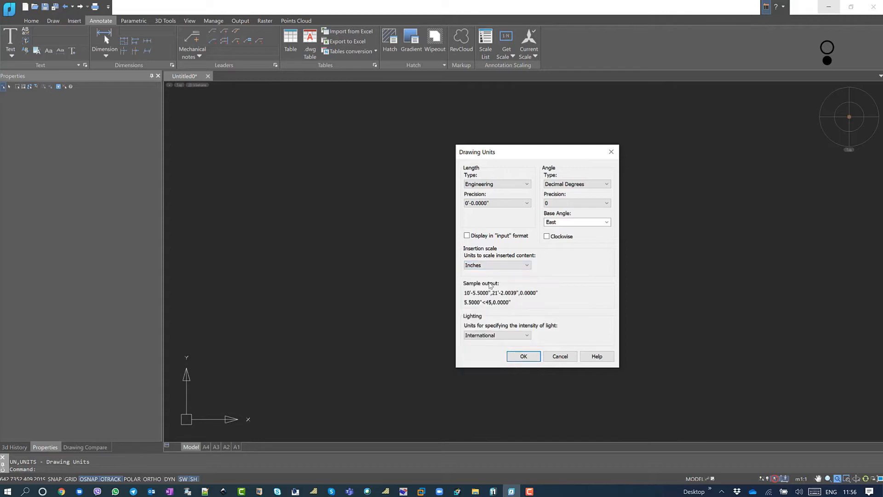
{"action": "left_click", "coordinate": [524, 356]}
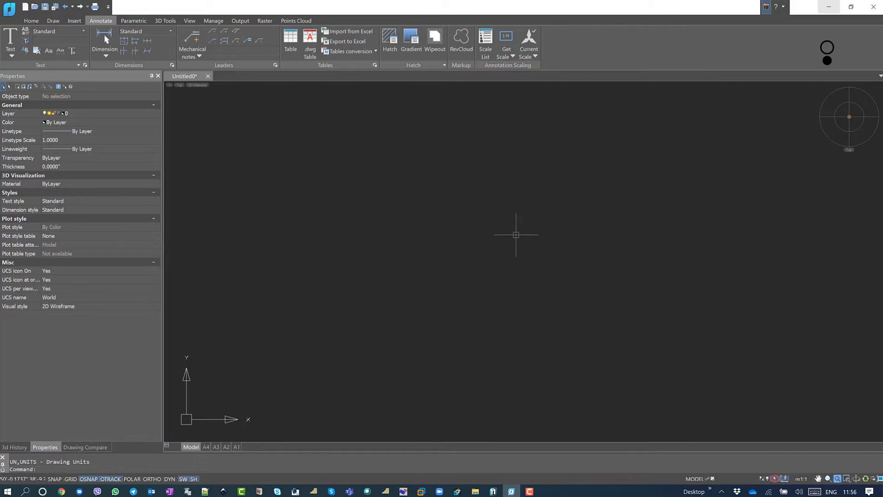
Start the DIMSTYLE command from the command line to reach the Dimension Style Manager
{"action": "type", "text": "di"}
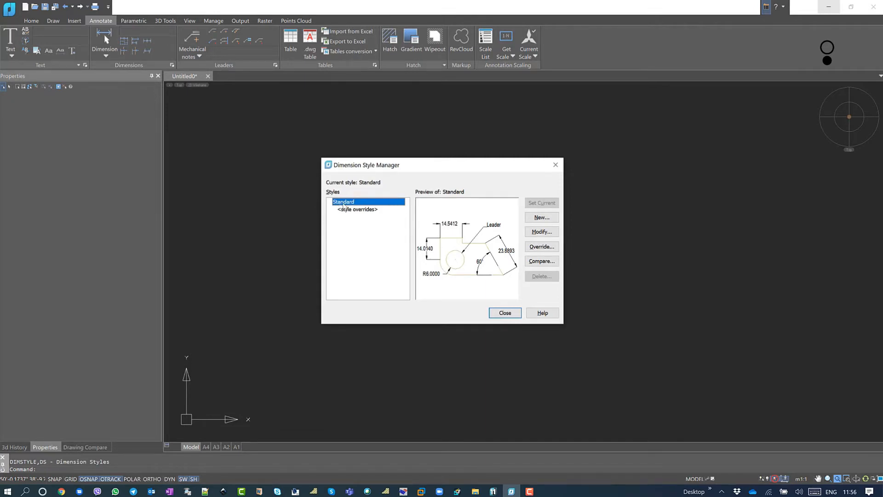
{"action": "mouse_move", "coordinate": [350, 209]}
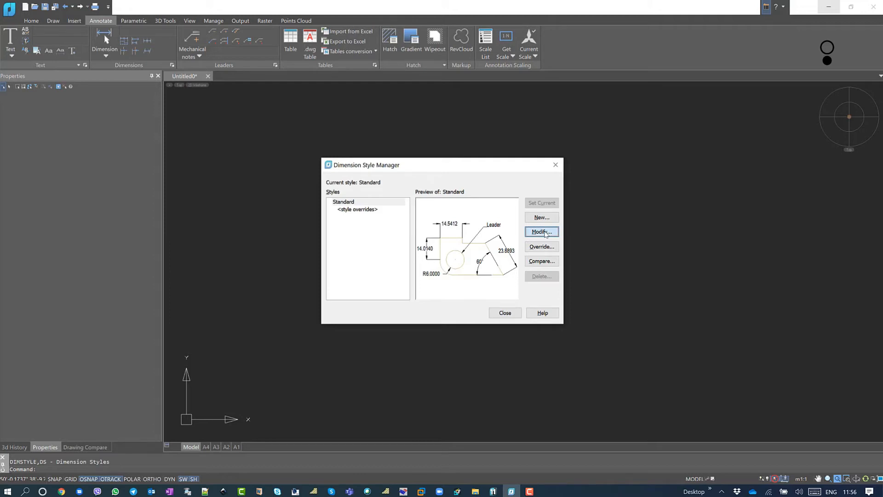
Begin modifying the Standard dimension style from the manager
{"action": "left_click", "coordinate": [541, 232]}
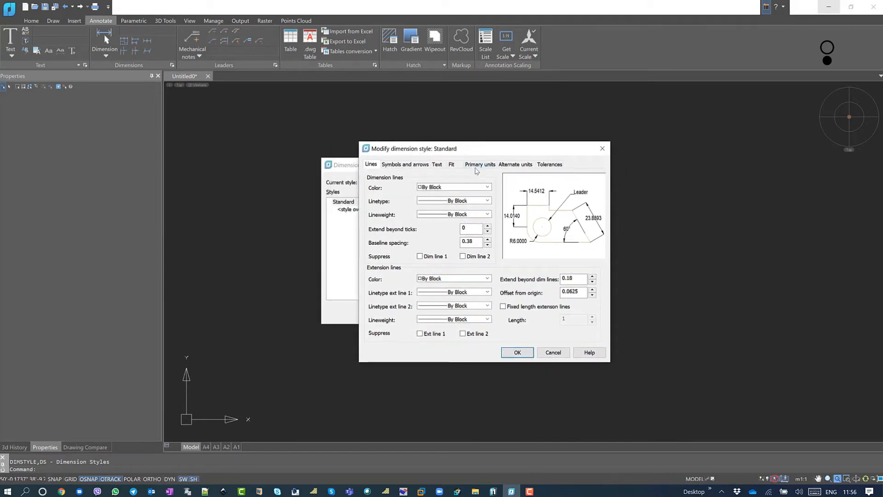
Give the Standard style Engineering primary units with 0'-0" precision and confirm the changes
{"action": "left_click", "coordinate": [480, 164]}
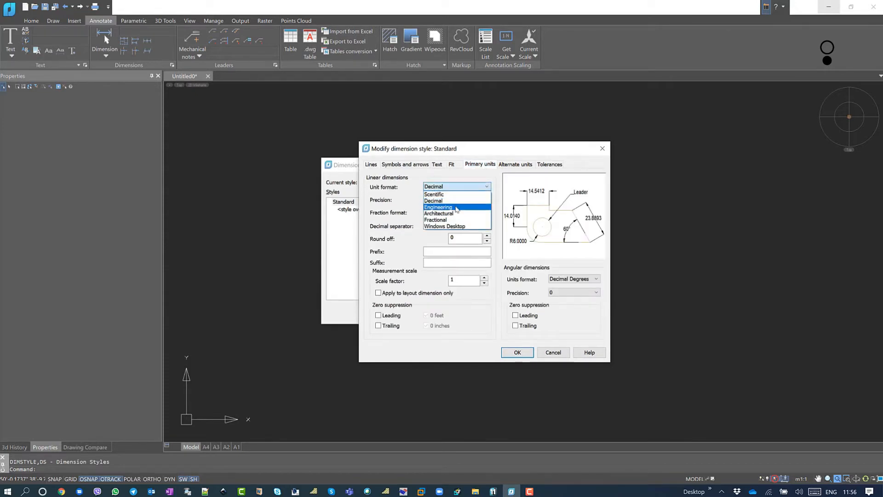
{"action": "left_click", "coordinate": [438, 207]}
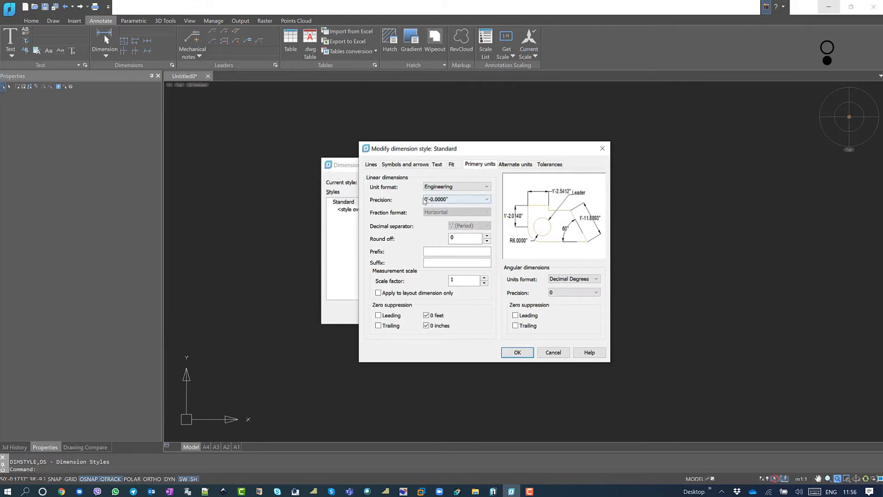
{"action": "left_click", "coordinate": [486, 199]}
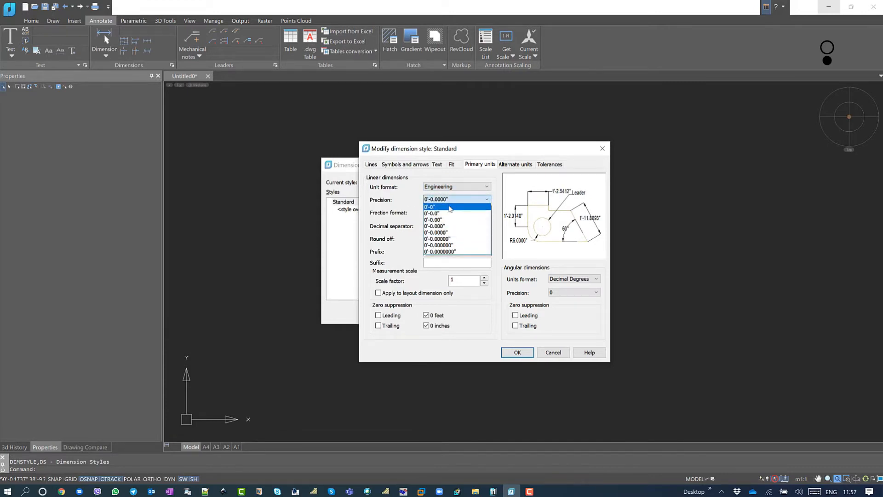
{"action": "left_click", "coordinate": [431, 206]}
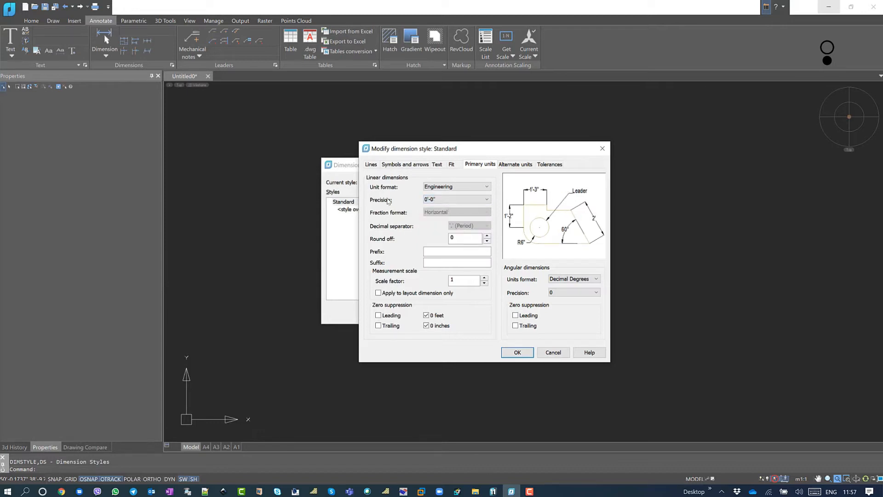
{"action": "left_click", "coordinate": [517, 352]}
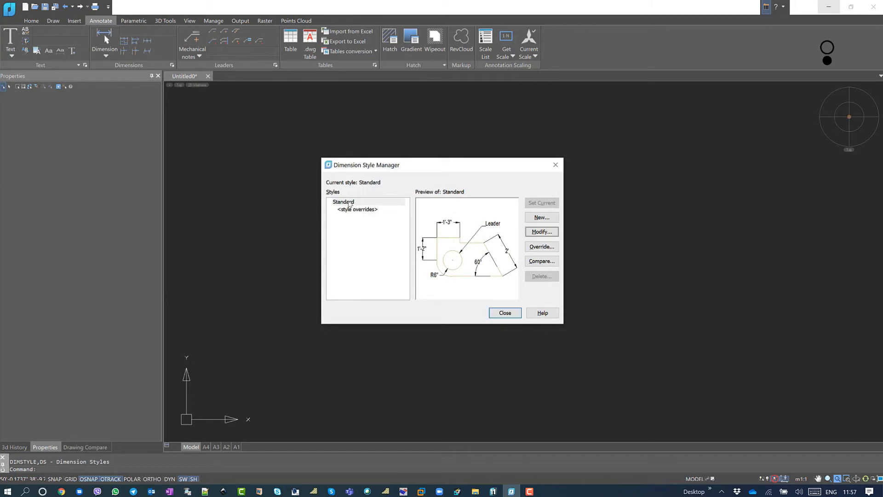
Select Standard in the styles list before leaving the manager
{"action": "left_click", "coordinate": [506, 313]}
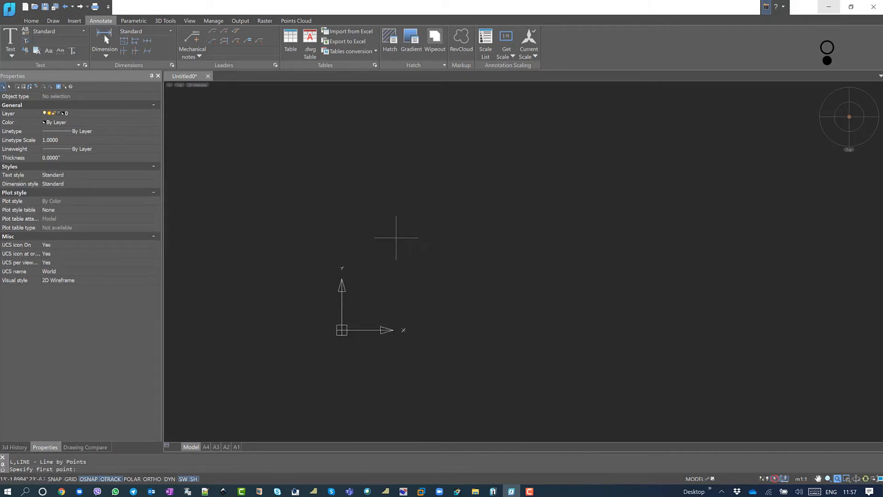
Draw four stacked horizontal lines with lengths such as 18 and 1'6"
{"action": "left_click", "coordinate": [392, 237]}
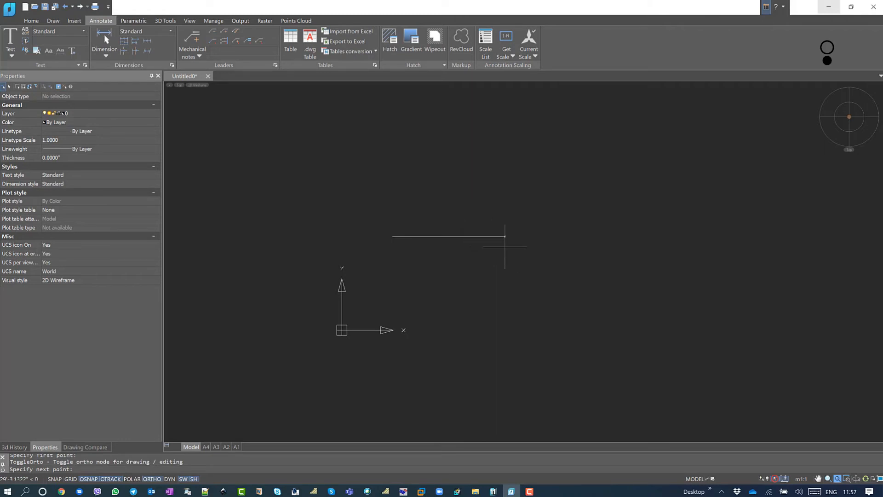
{"action": "mouse_move", "coordinate": [563, 249]}
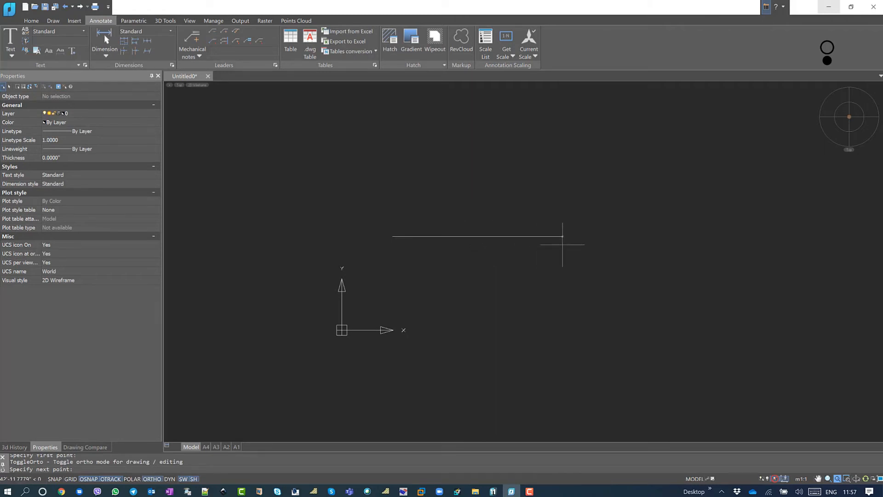
{"action": "type", "text": "18"}
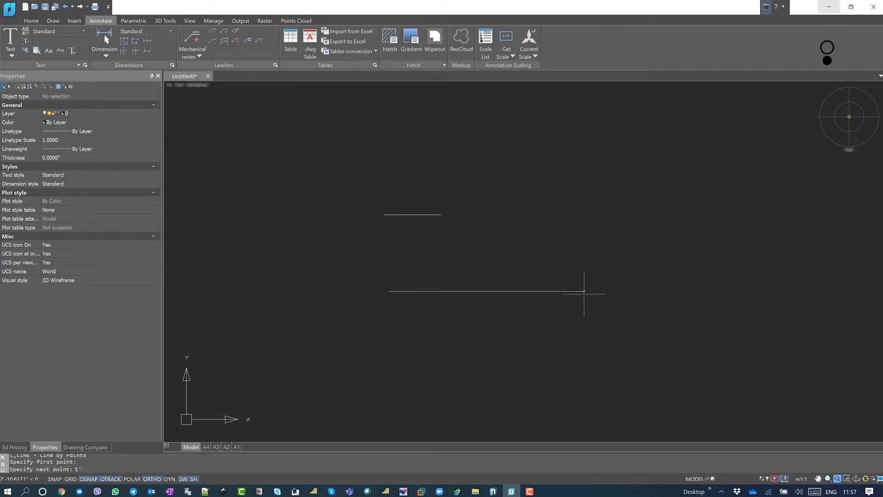
{"action": "type", "text": "6\""}
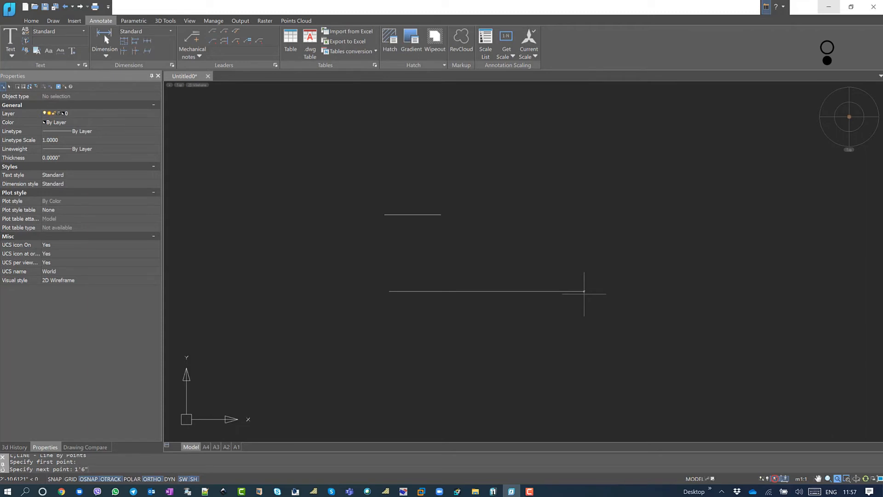
{"action": "left_click", "coordinate": [491, 387]}
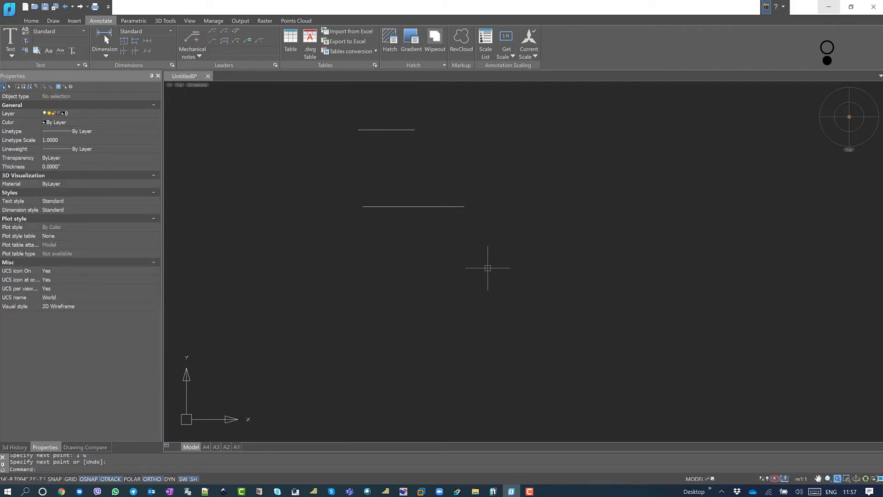
{"action": "mouse_move", "coordinate": [456, 288]}
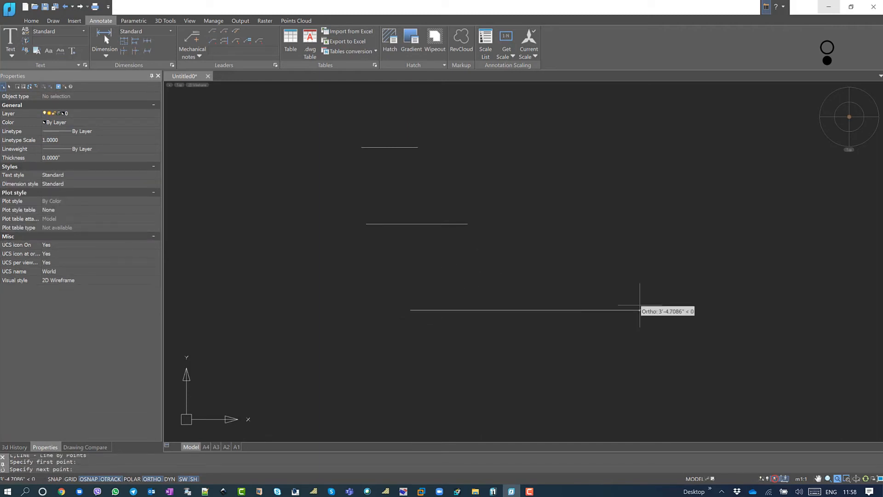
{"action": "left_click", "coordinate": [640, 308]}
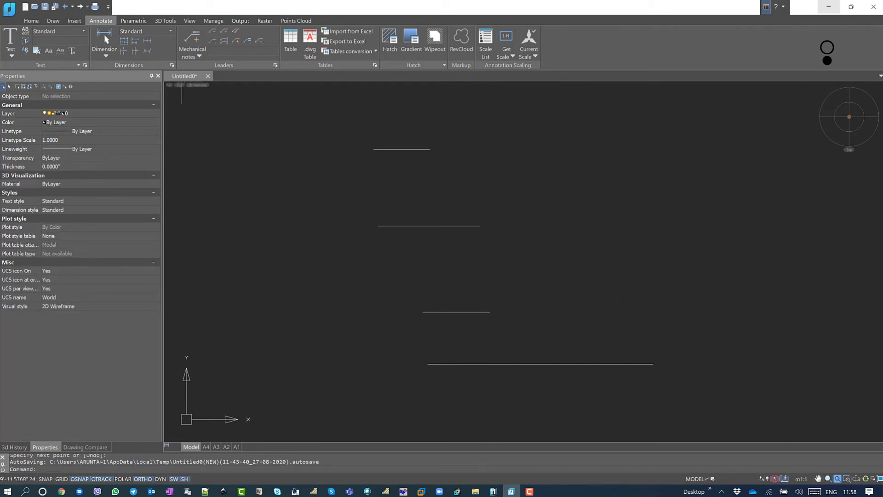
Start the Dimension command from the Annotate dimension list, labelling the top line 1'-6"
{"action": "left_click", "coordinate": [105, 55]}
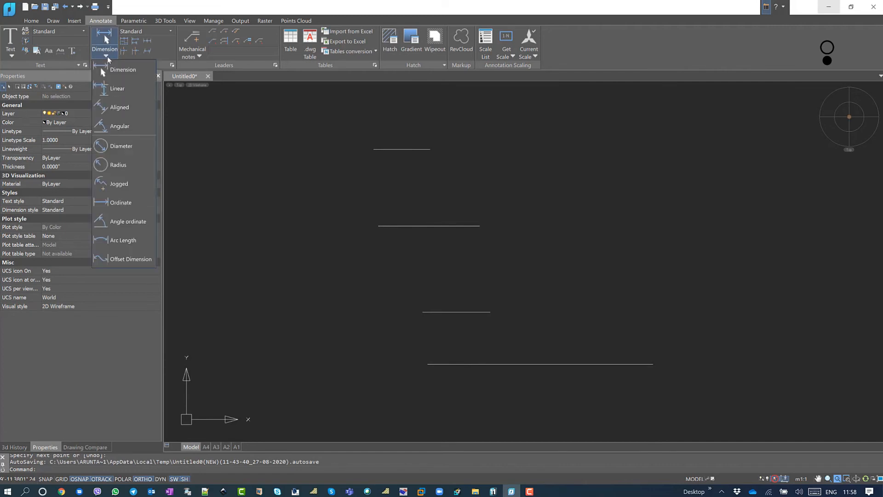
{"action": "mouse_move", "coordinate": [122, 70]}
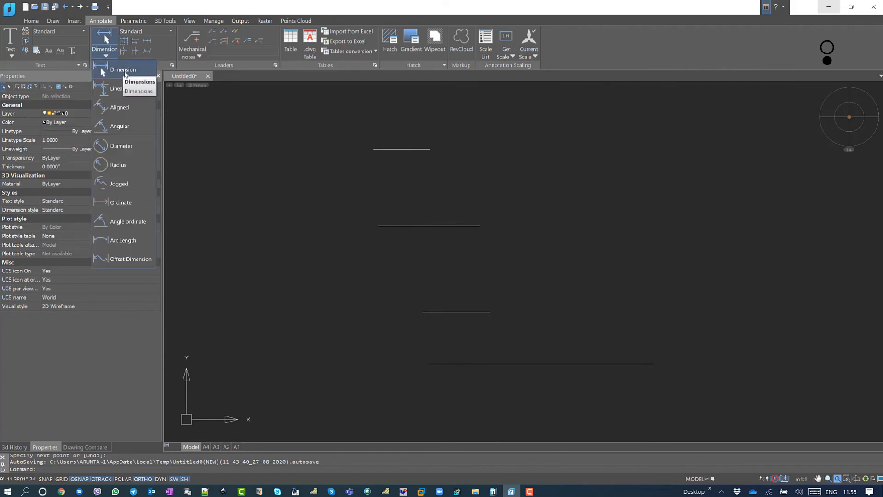
{"action": "mouse_move", "coordinate": [138, 75]}
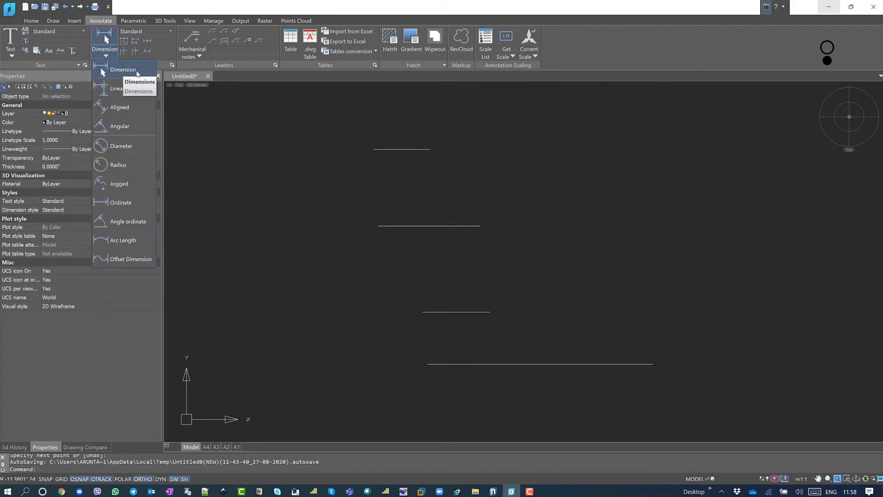
{"action": "left_click", "coordinate": [122, 70]}
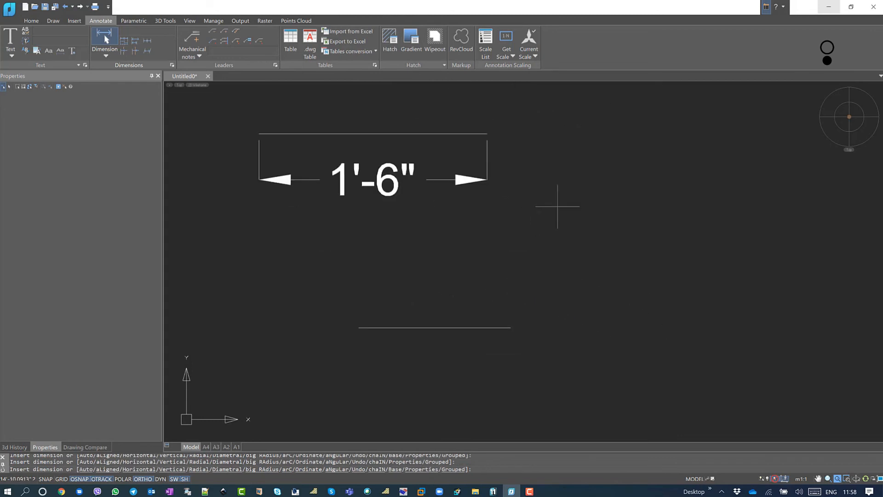
{"action": "mouse_move", "coordinate": [430, 195]}
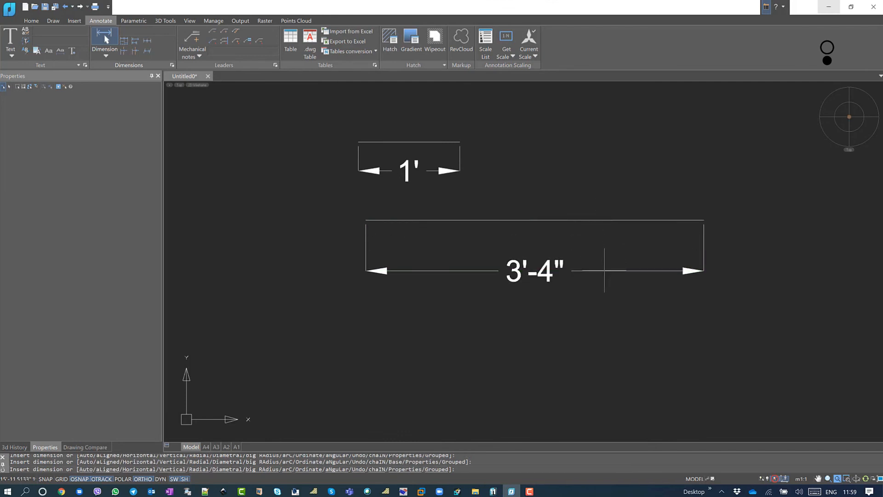
{"action": "mouse_move", "coordinate": [760, 209]}
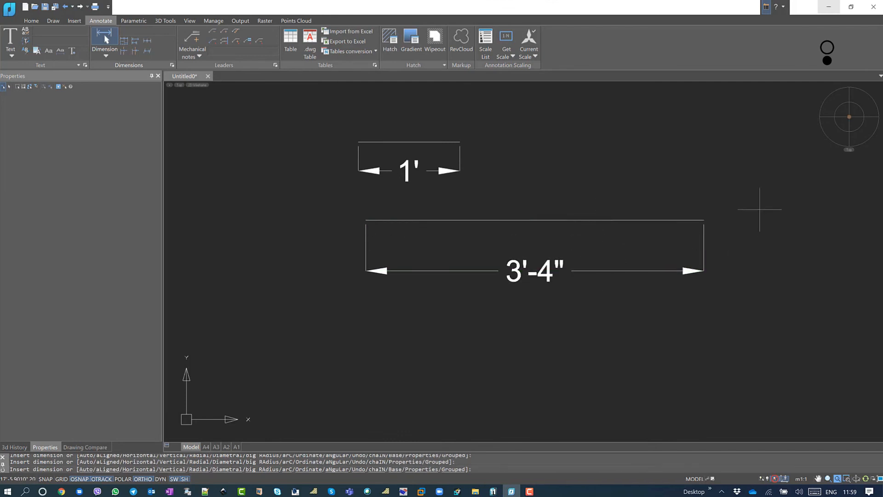